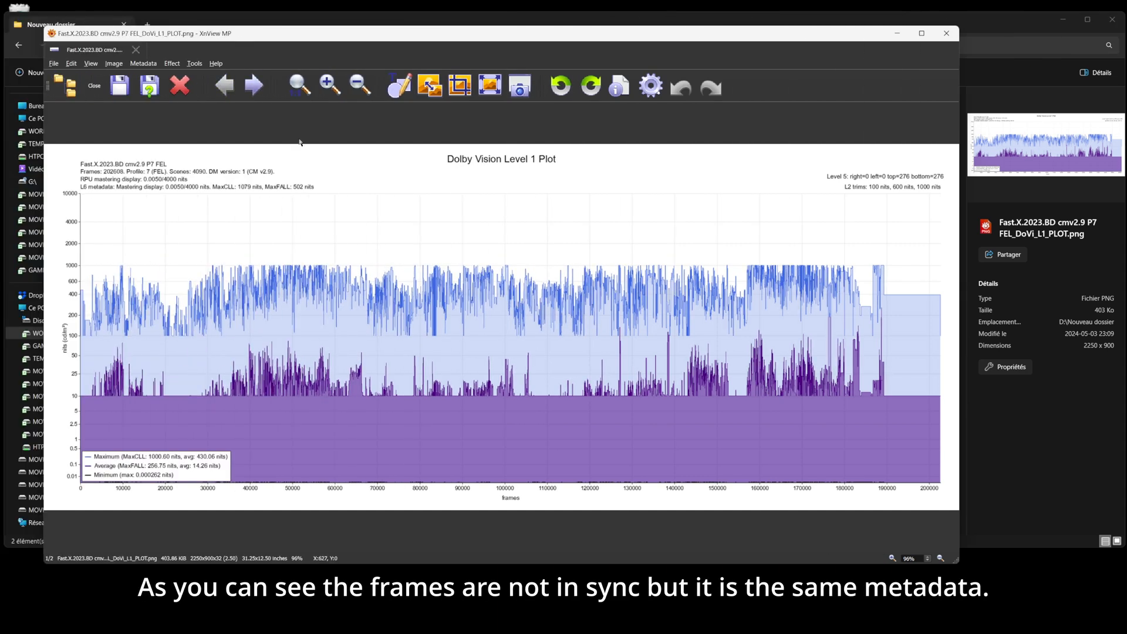
mouse_move(887, 83)
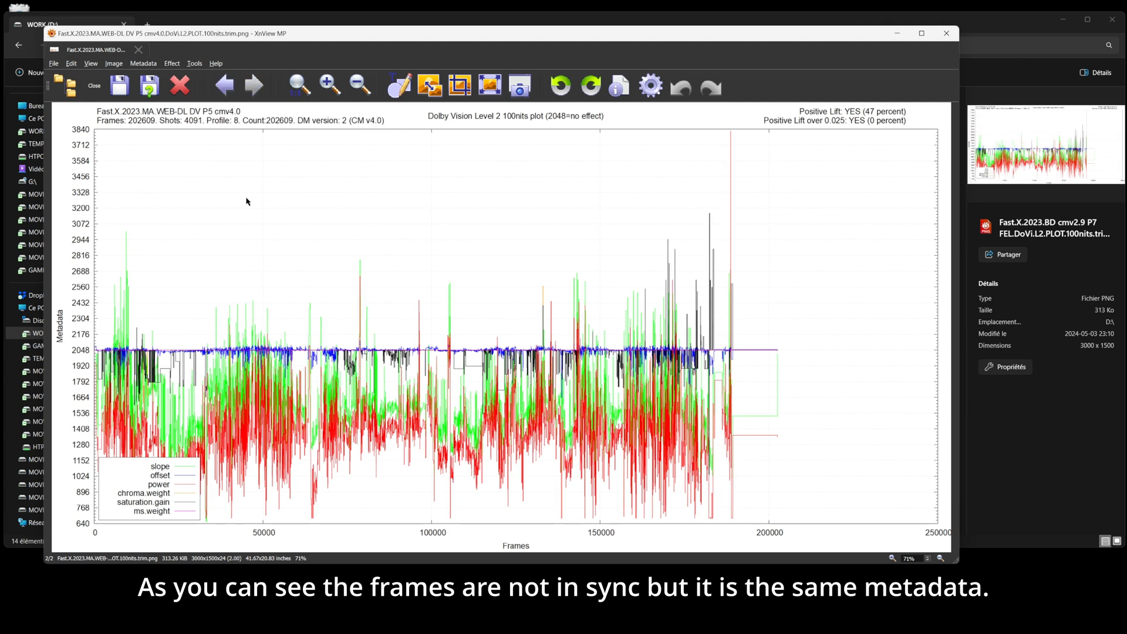
mouse_move(467, 230)
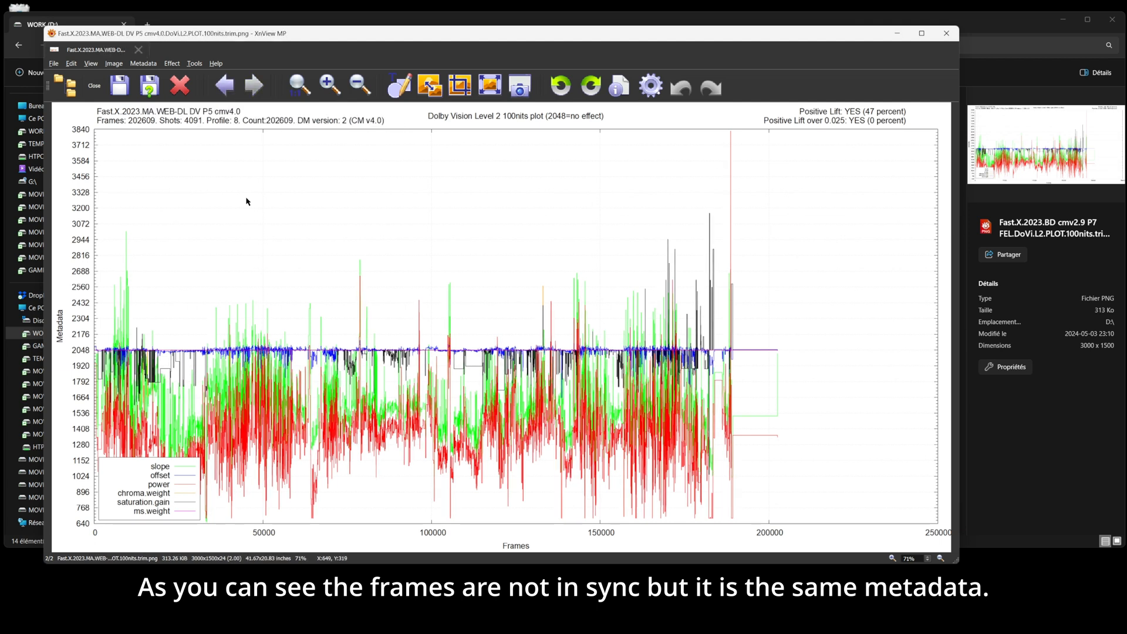
mouse_move(585, 148)
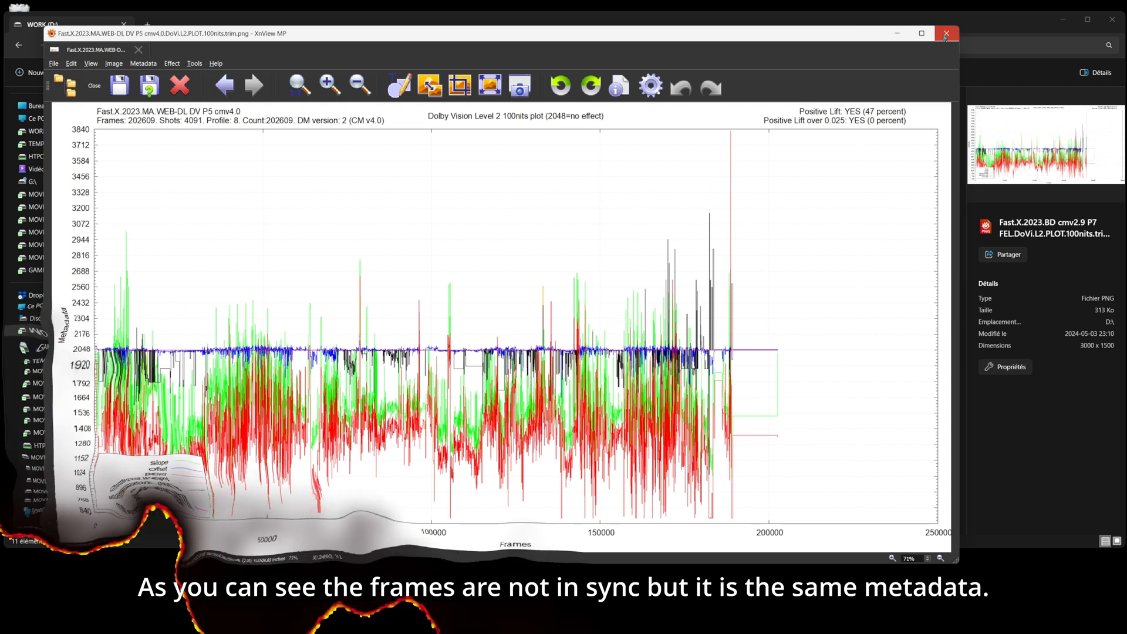
Close the XnView plot and select WEB-DL snapshot 633 and Blu-ray snapshot 609
left_click(946, 33)
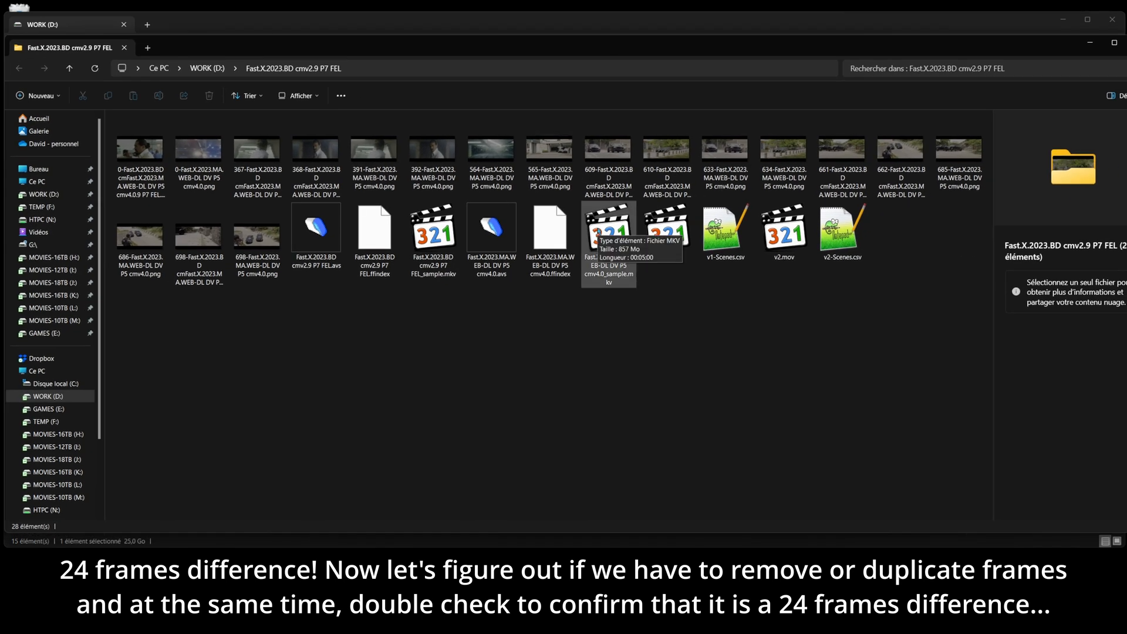
left_click(725, 149)
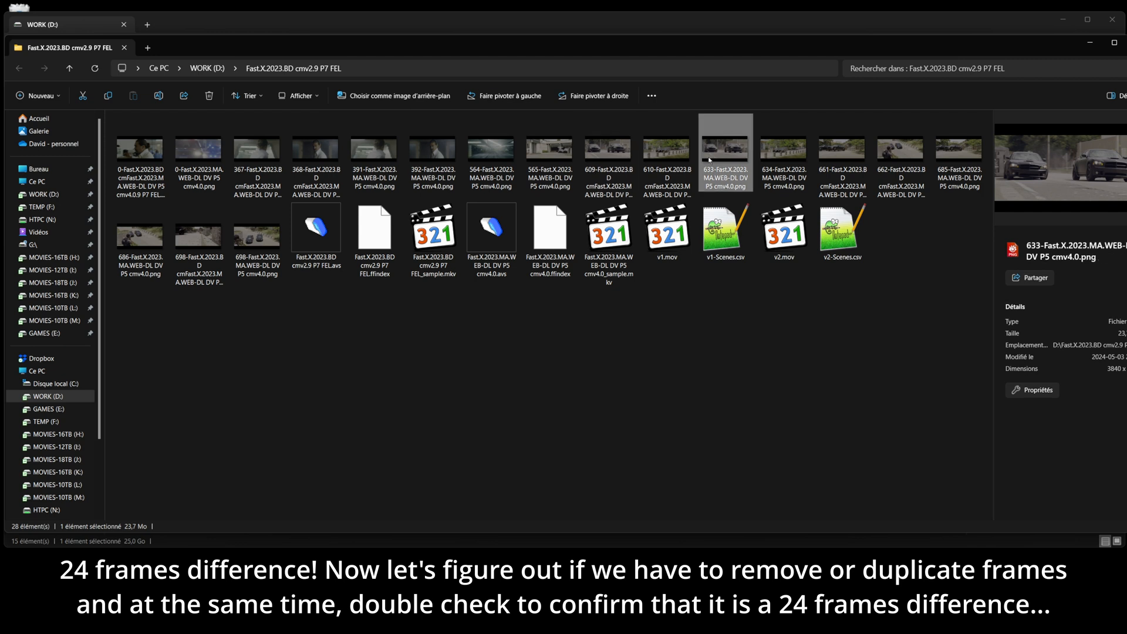
left_click(608, 149)
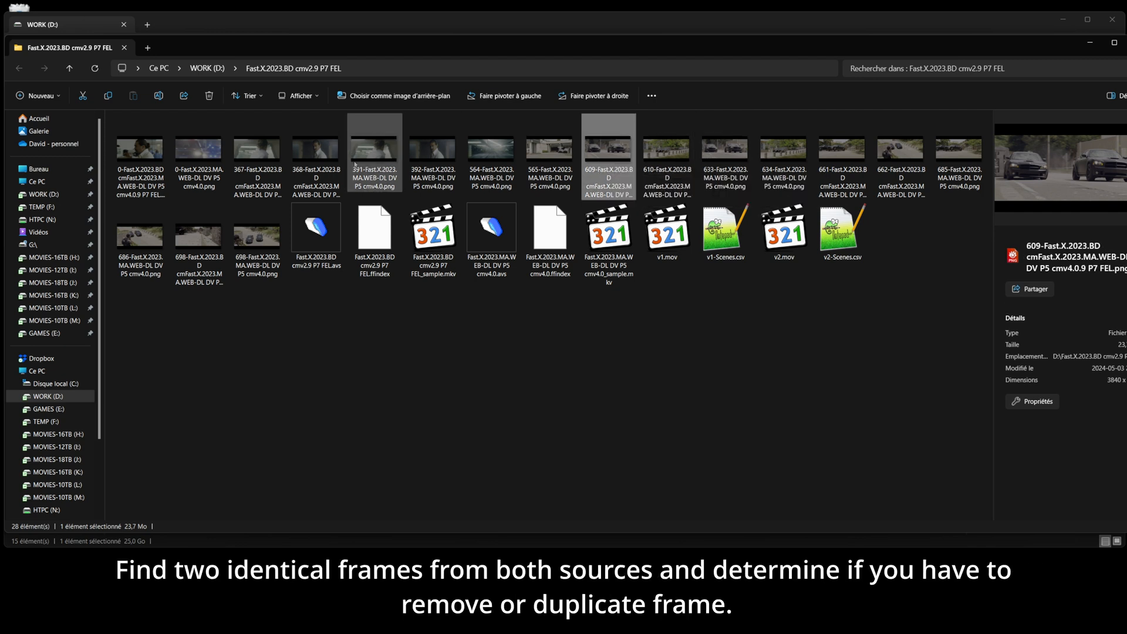
left_click(432, 151)
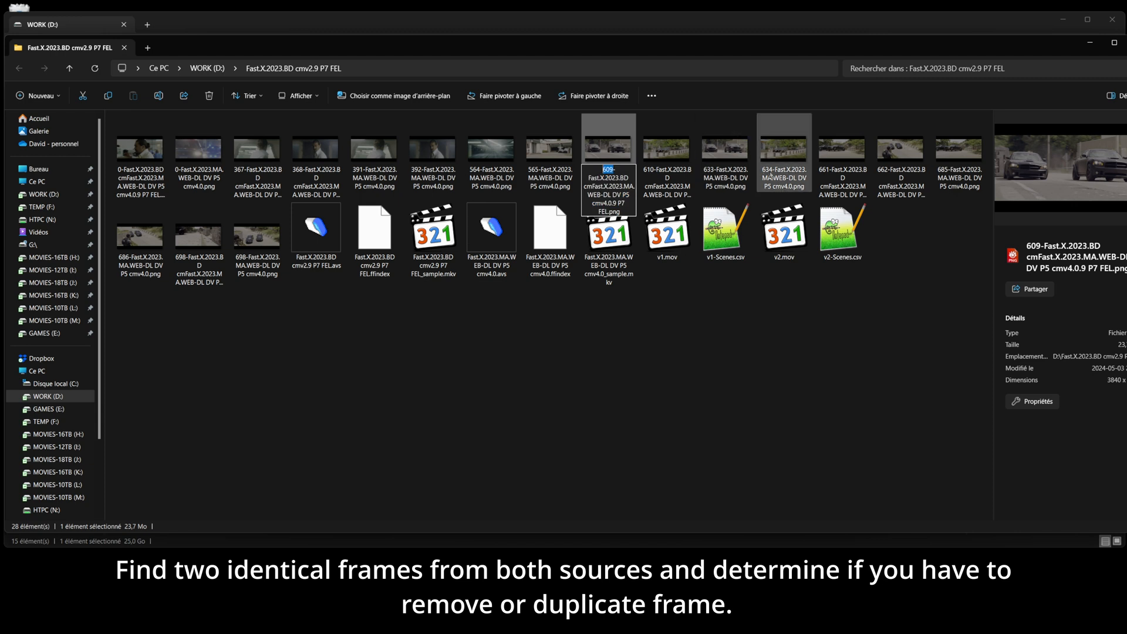
left_click(725, 151)
type("609")
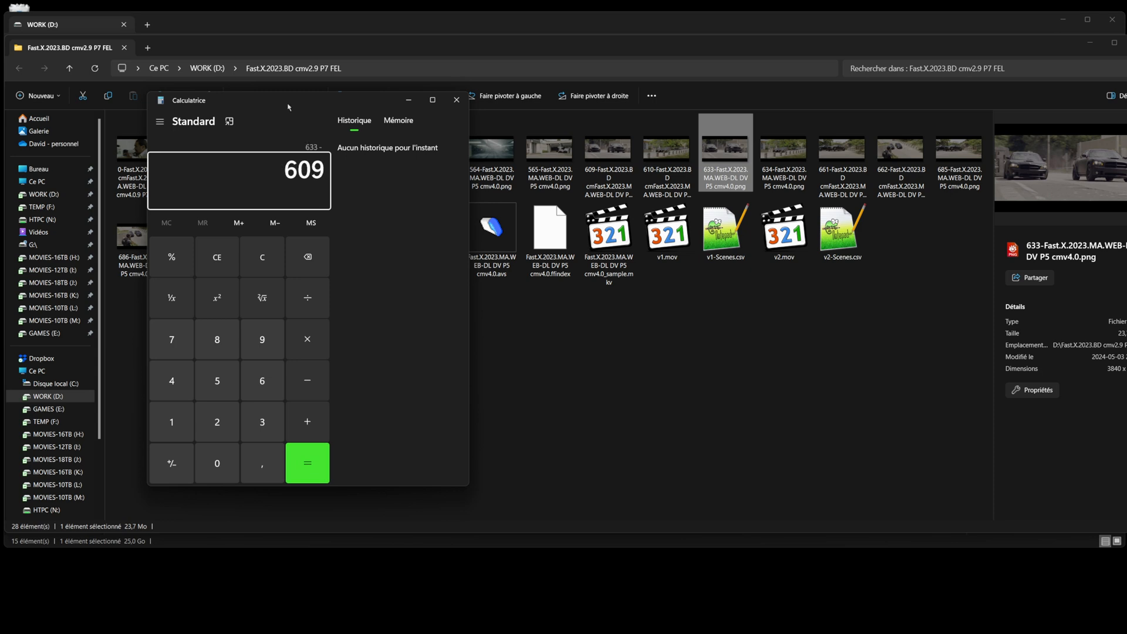
left_click(307, 462)
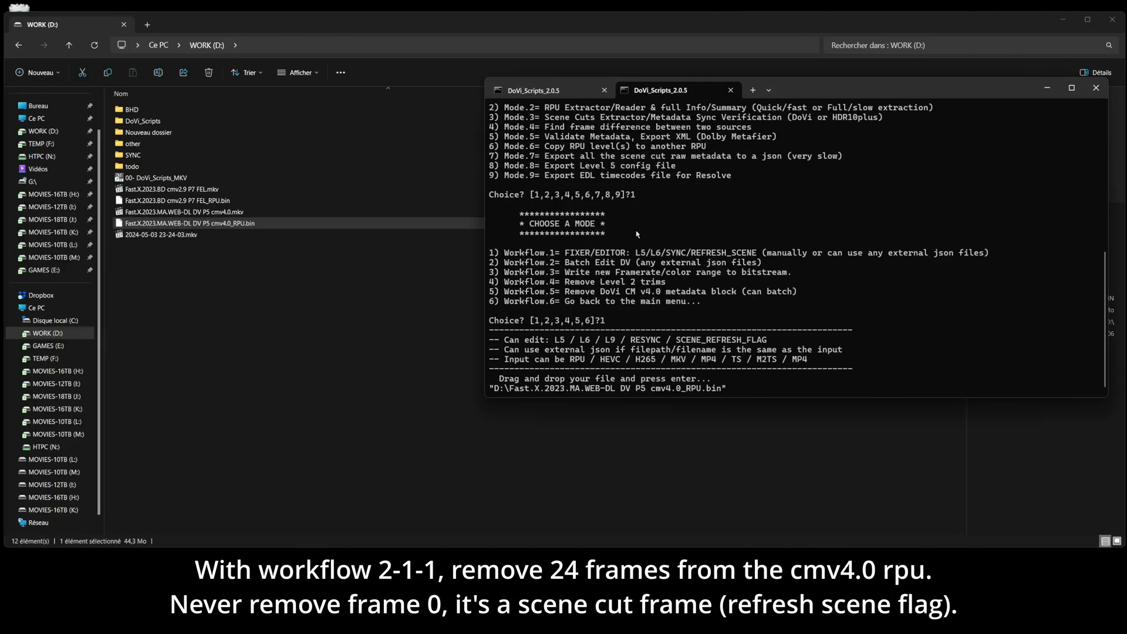
Confirm the cmv4.0 RPU, skip L5 offsets, remove 24 frames, and pick the Blu-ray FEL RPU
key("enter")
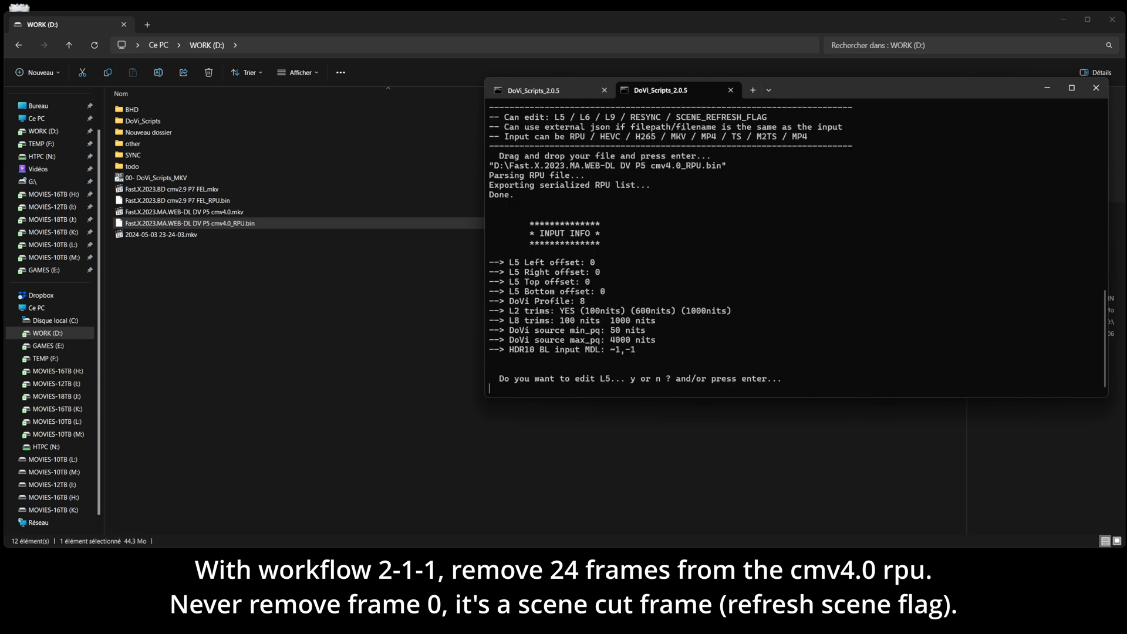
key("enter")
type("1")
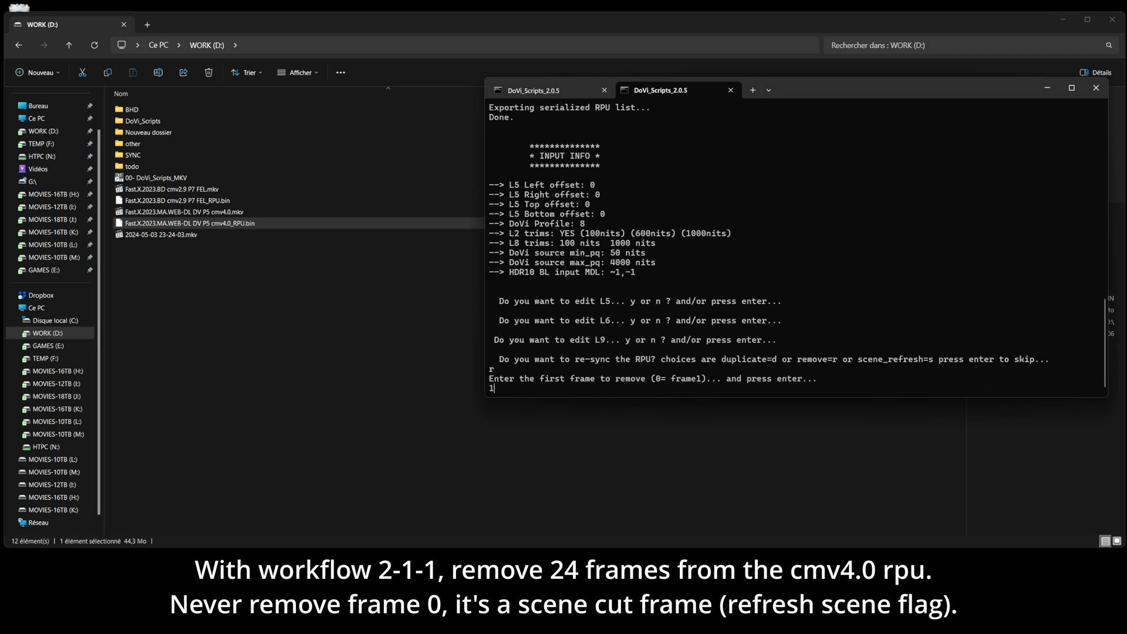
type("24")
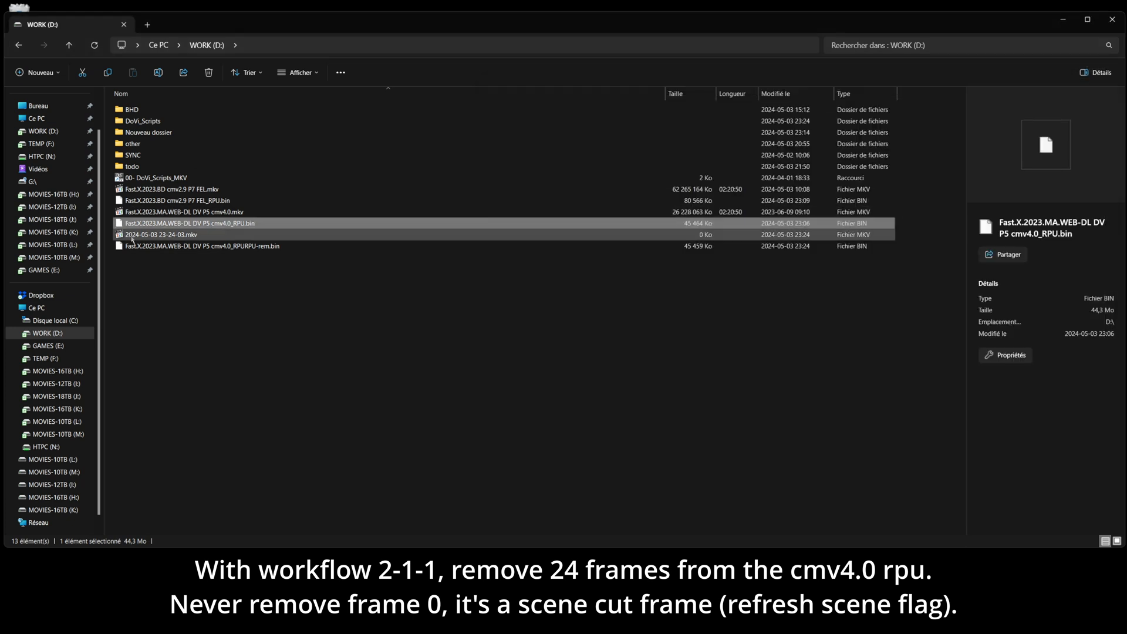
left_click(208, 72)
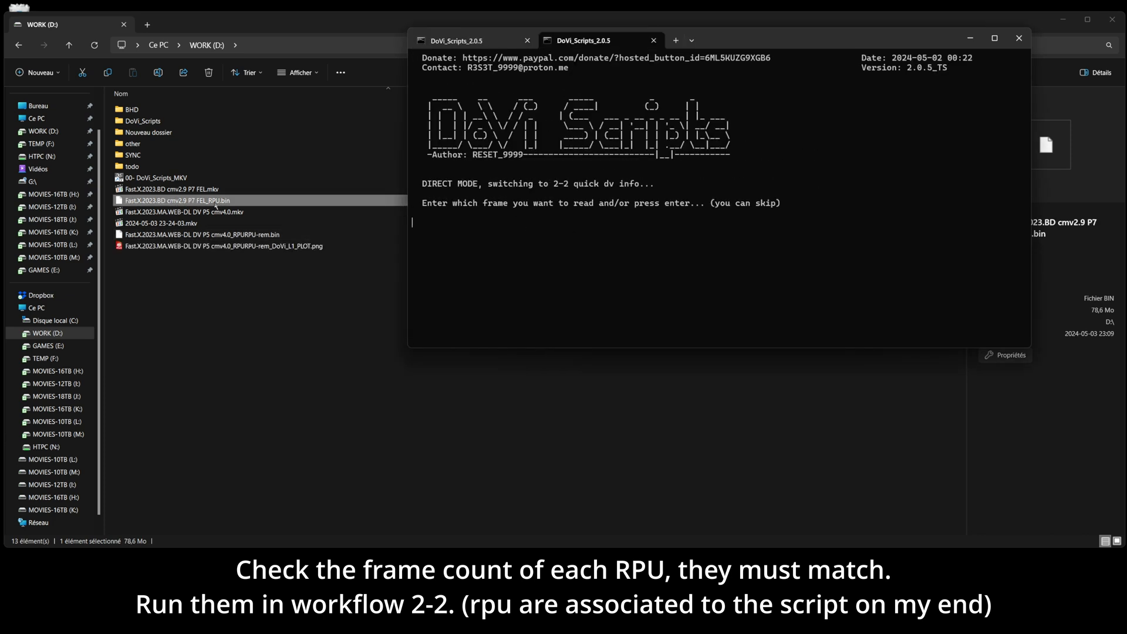
Skip the frame prompt and read 202,608 and 202,585 frames for the two RPUs
key("enter")
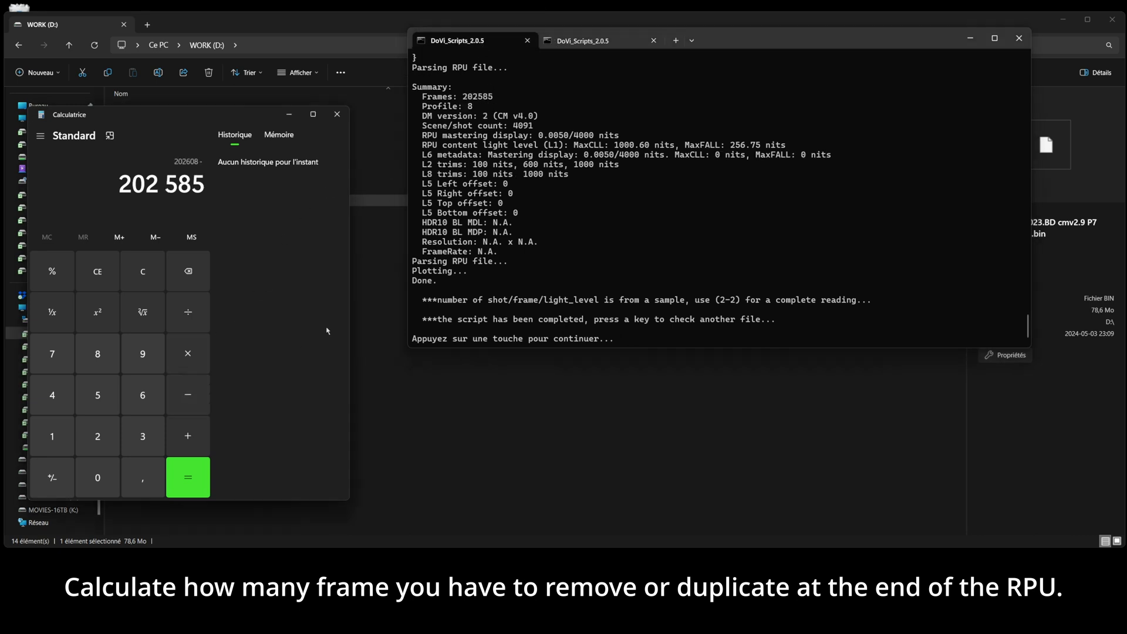
Compute 202,608 minus 202,585 in Calculator, giving 23
left_click(187, 477)
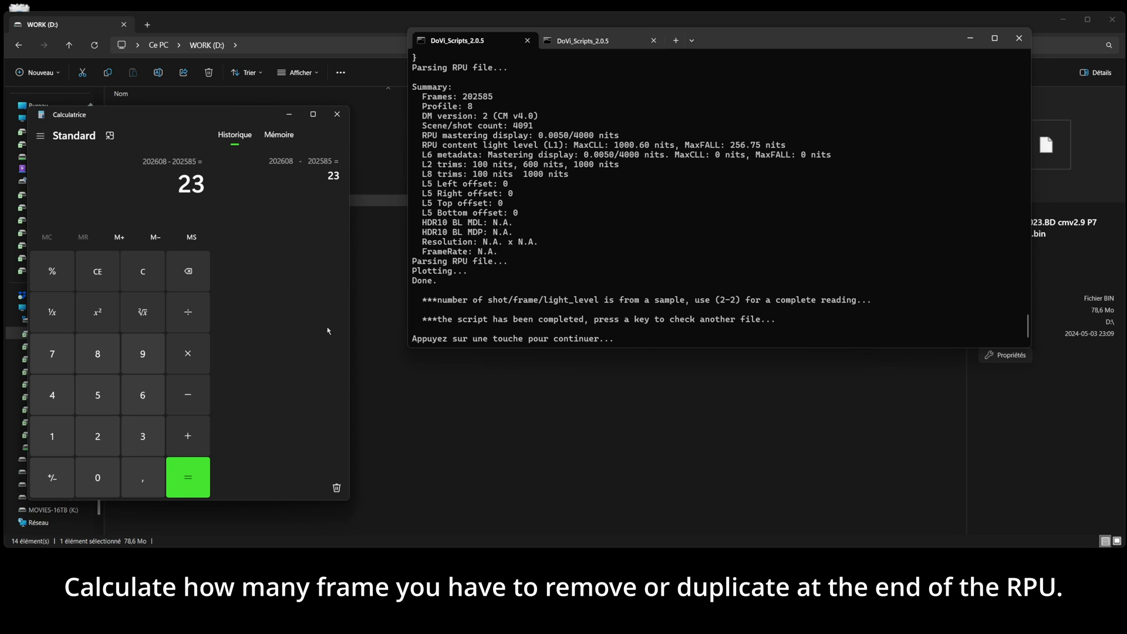
mouse_move(337, 313)
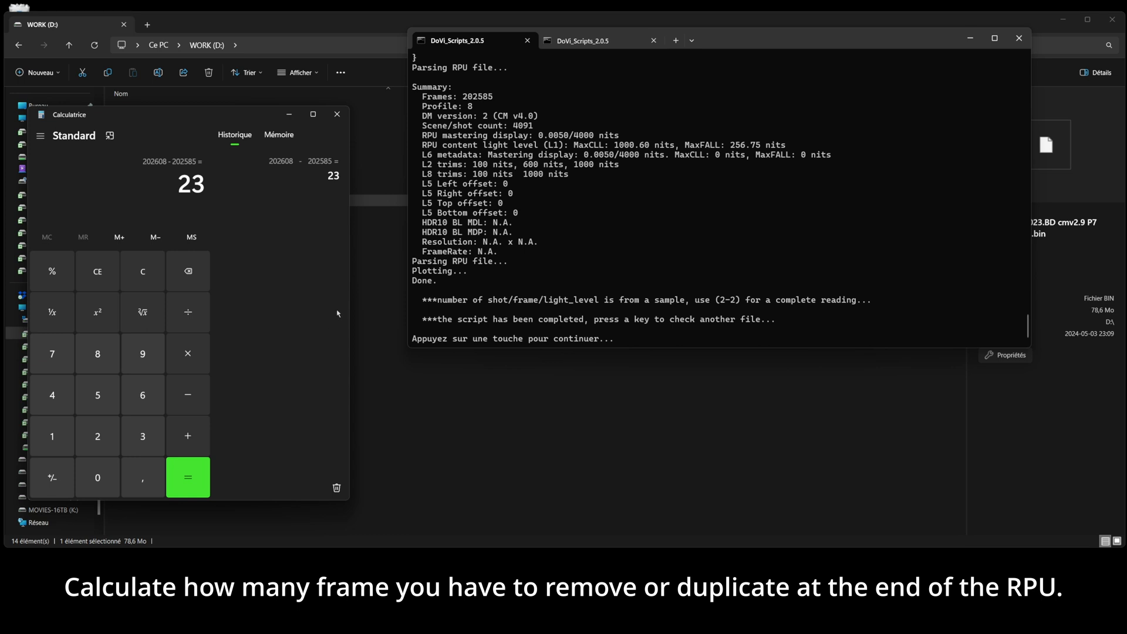
mouse_move(971, 37)
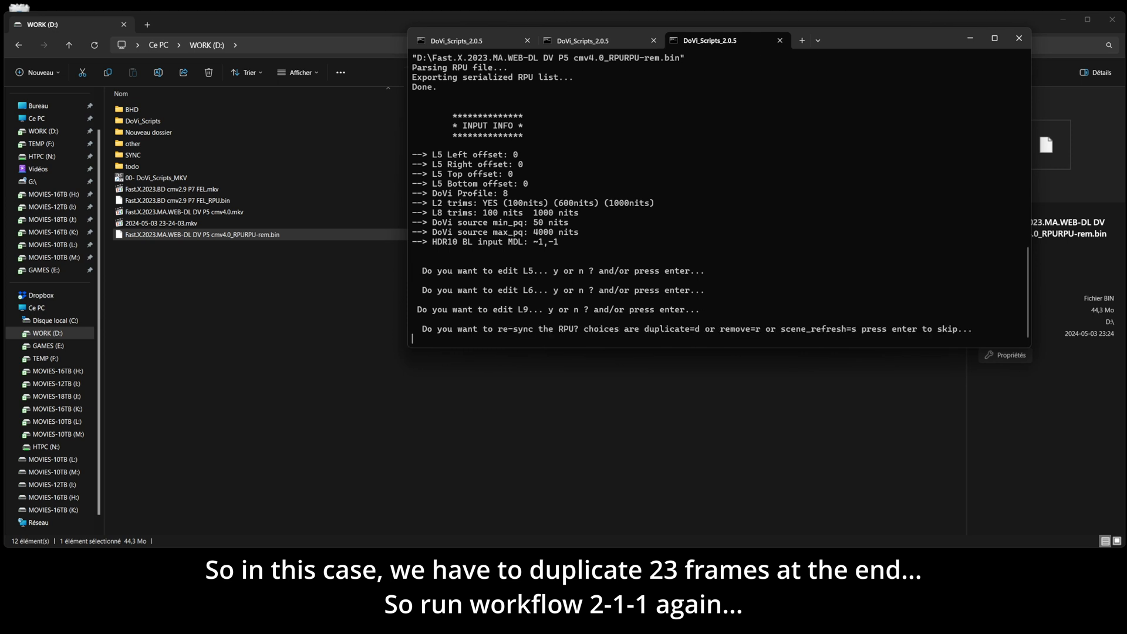
Duplicate frame 202584 twenty-three times, inserting the copies after frame 202584
type("d")
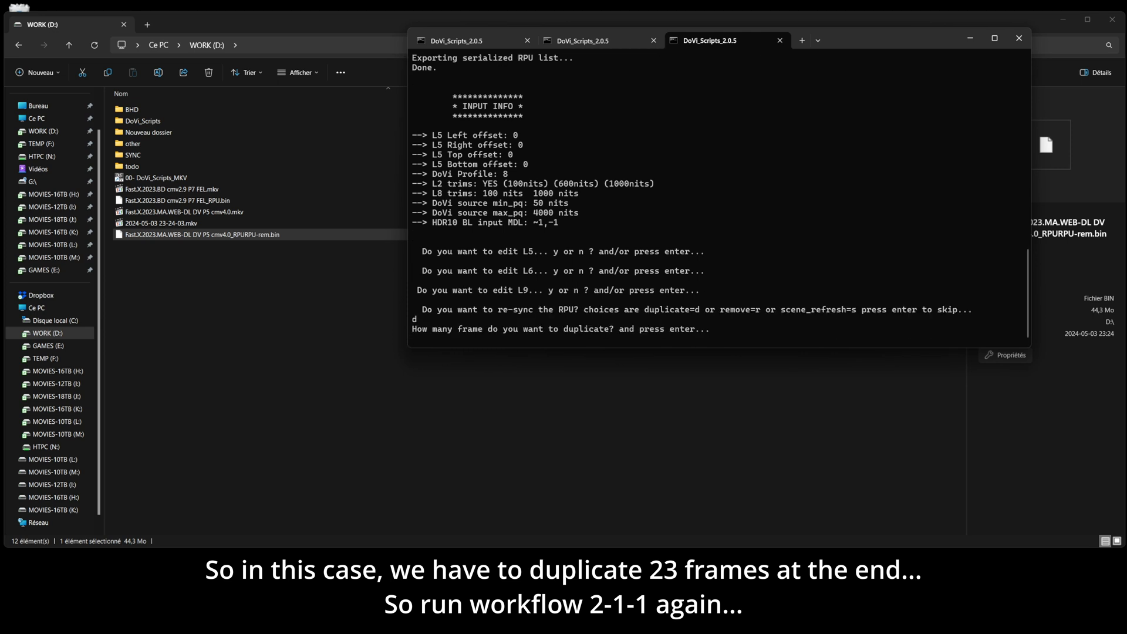
type("23")
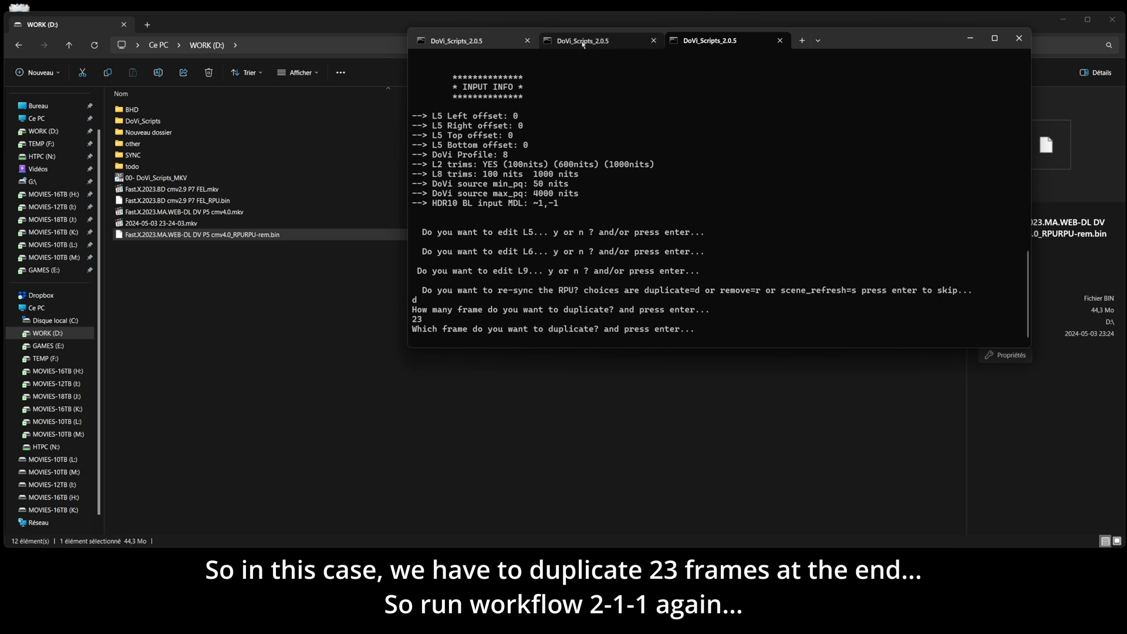
key("enter")
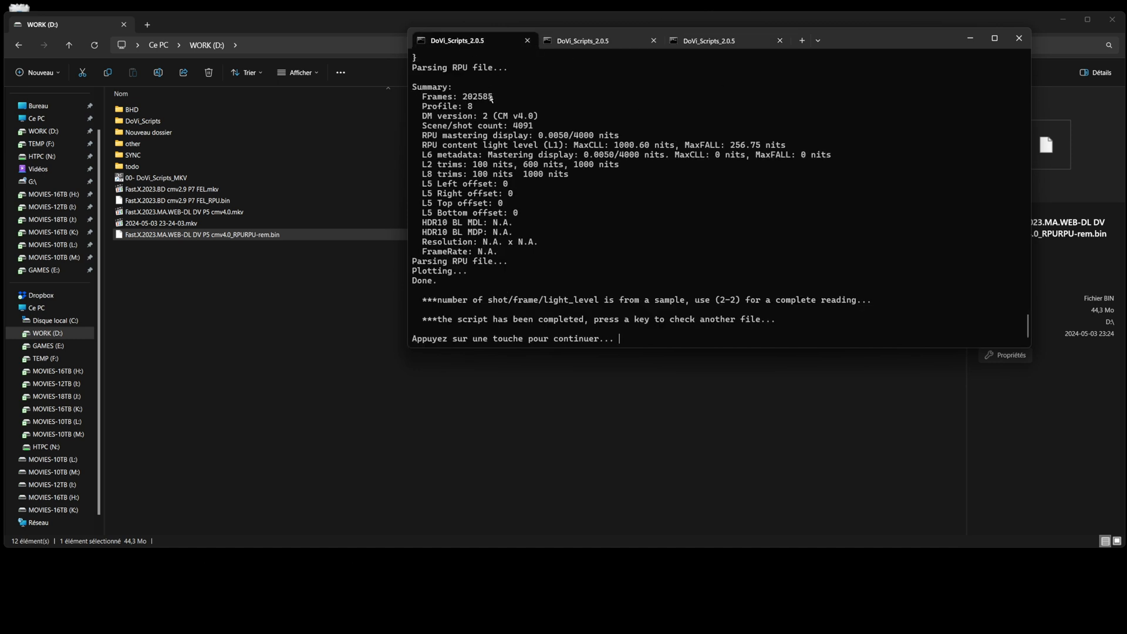
mouse_move(474, 98)
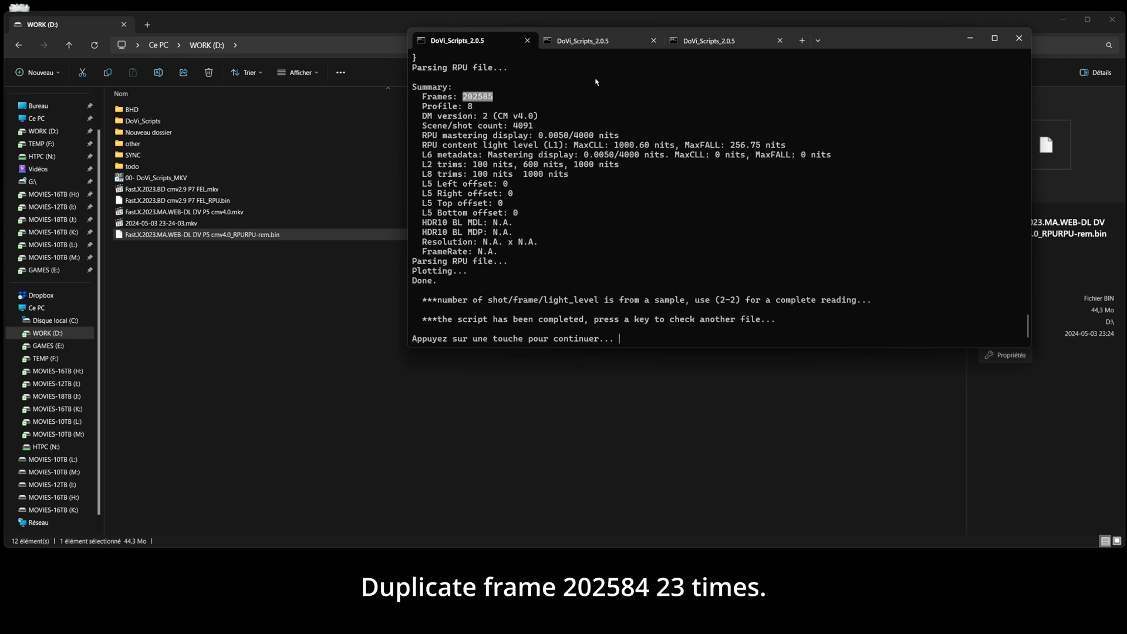
left_click(723, 40)
type("202584")
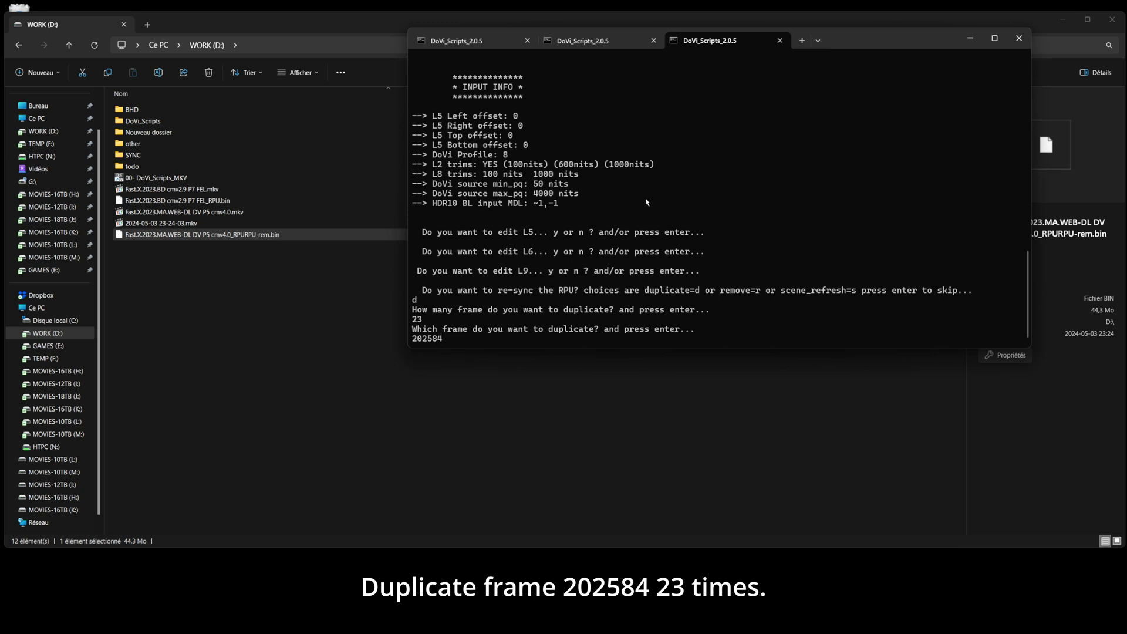
key("enter")
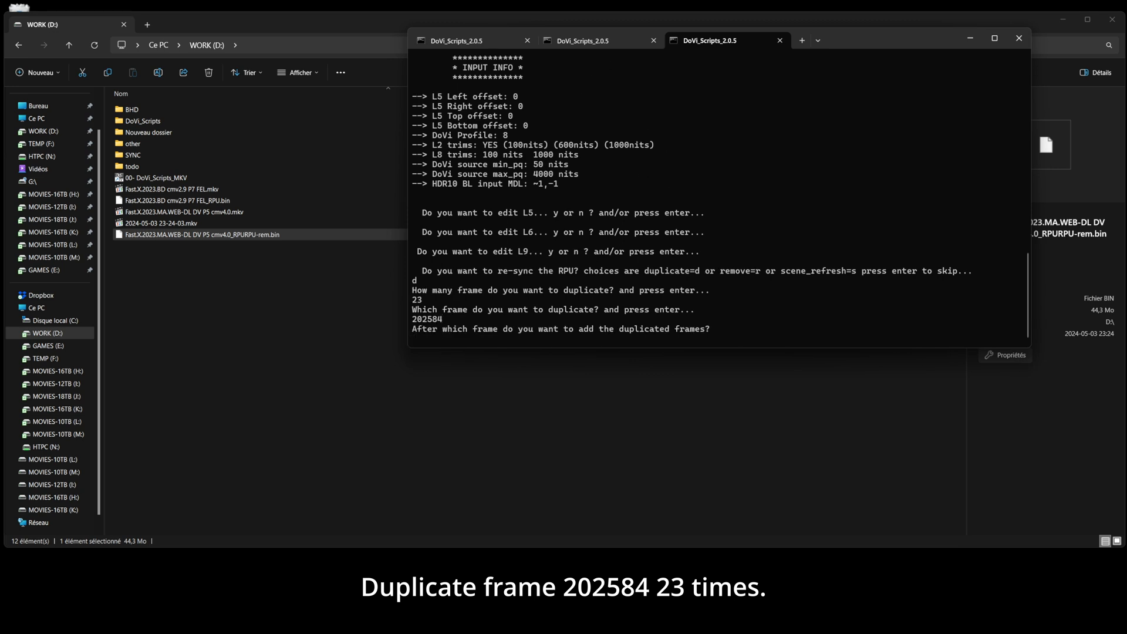
key("enter")
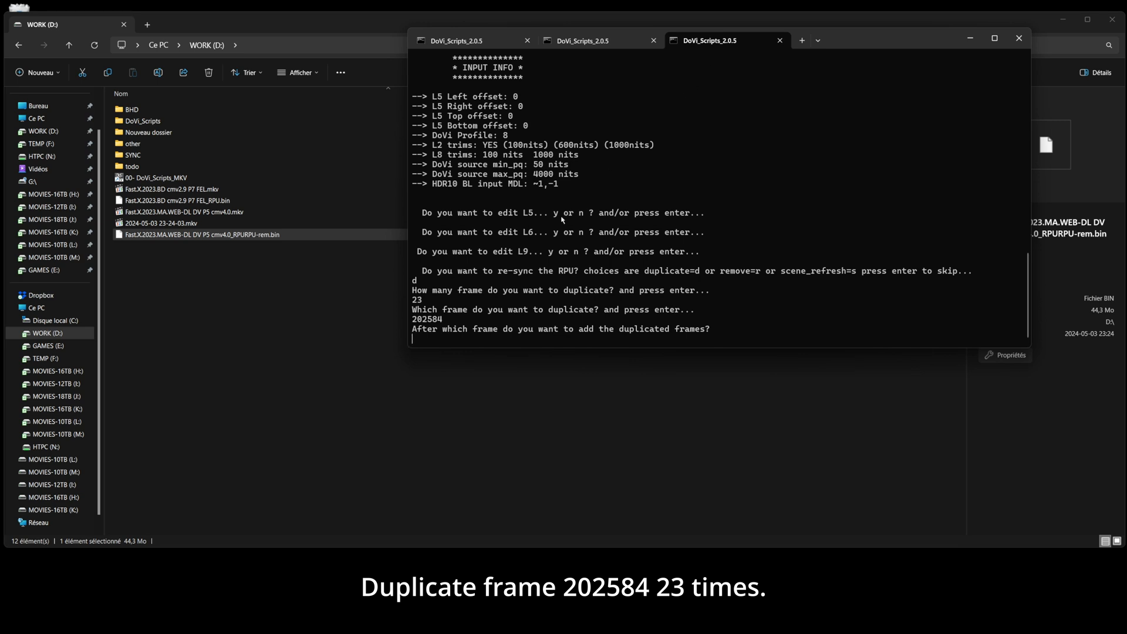
type("202584")
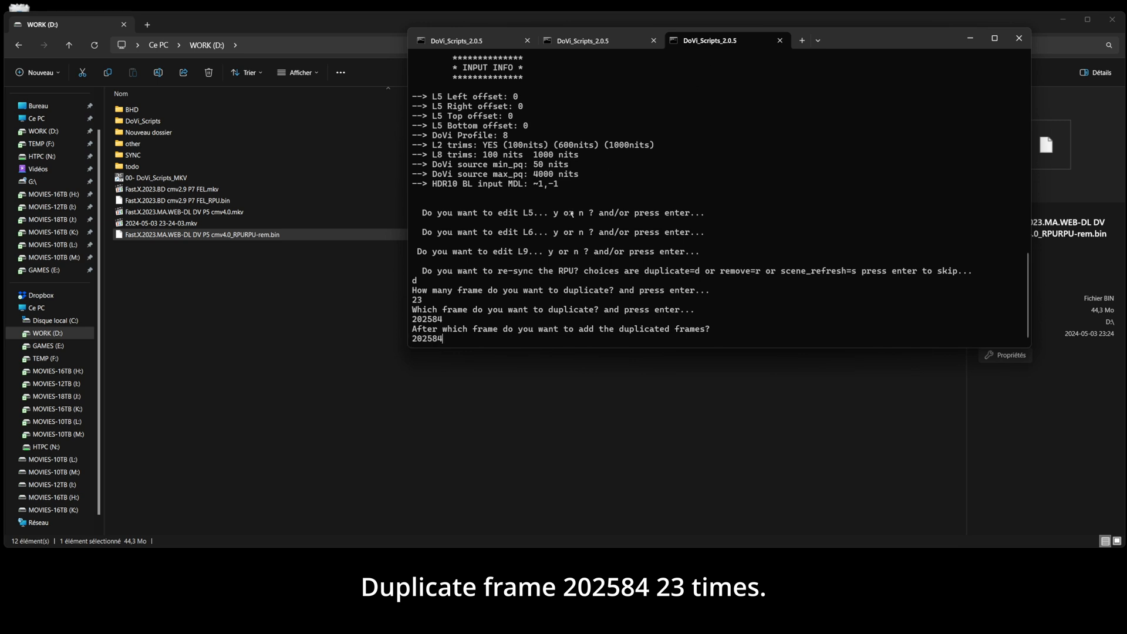
key("enter")
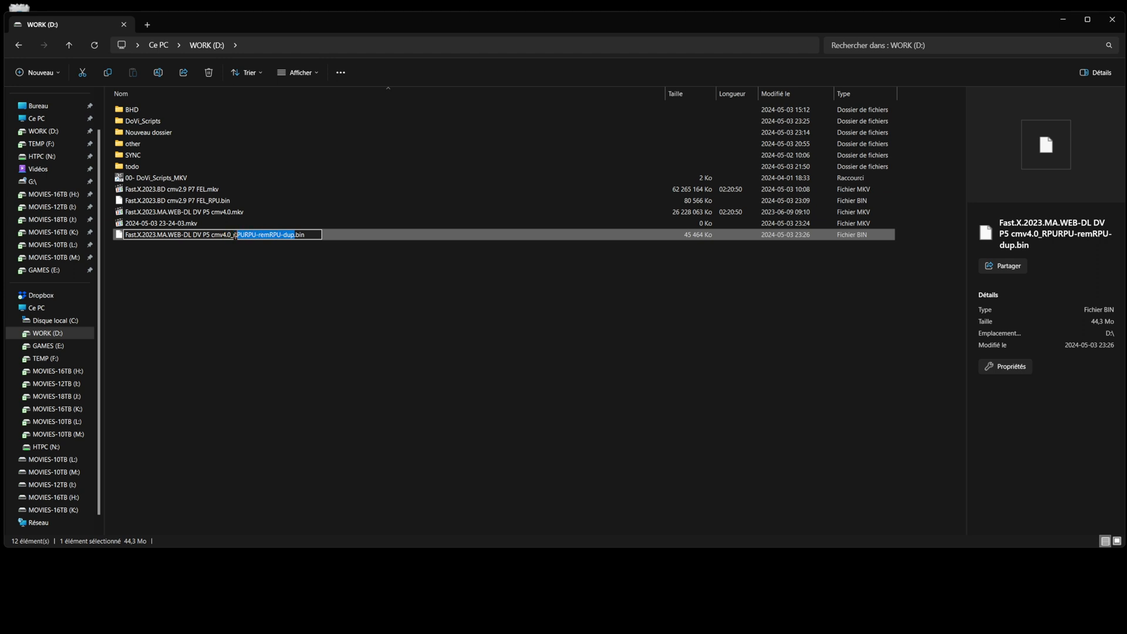
Replace the re-synced RPU file's suffix with '_in sync'
key("Delete")
type("in sync")
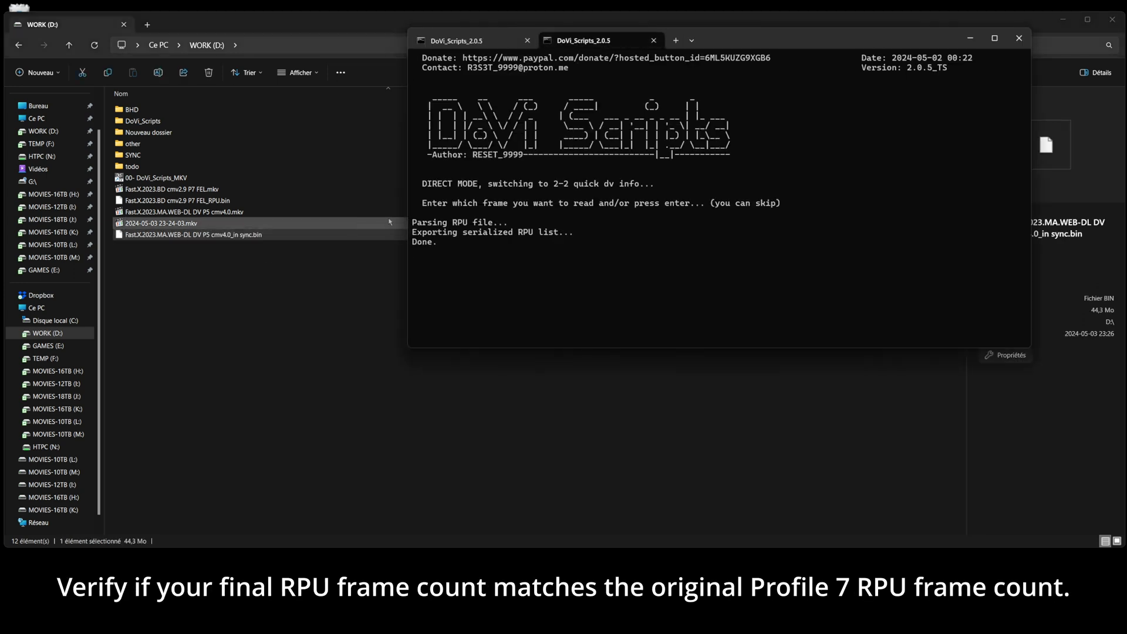
Skip frame reading and highlight the synced RPU's 202,608 frame count
key("enter")
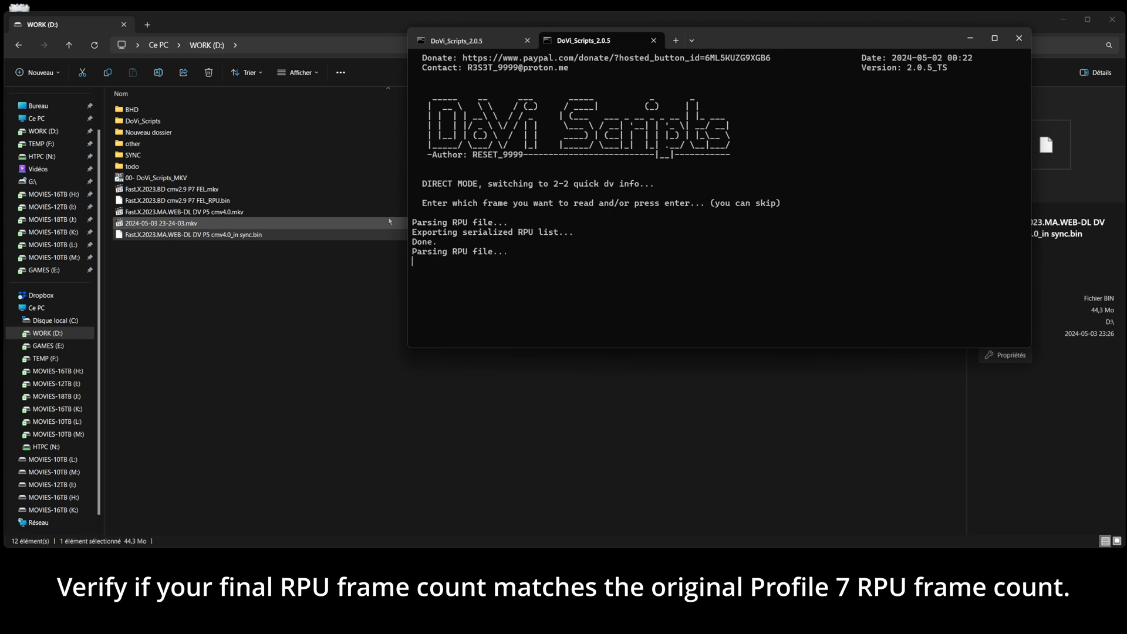
key("enter")
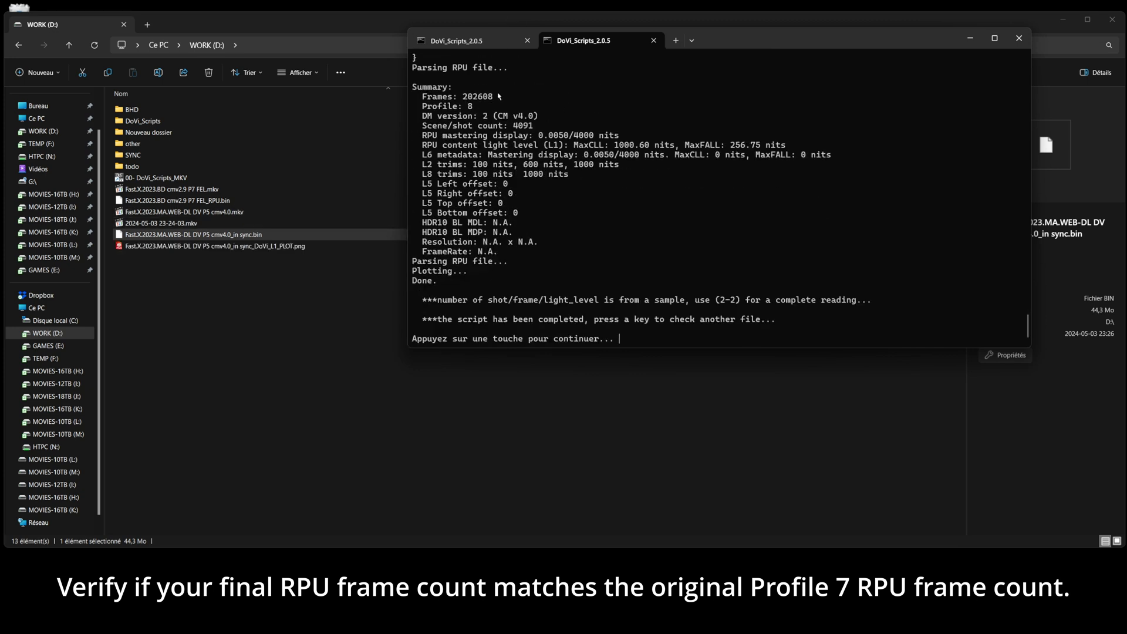
double_click(516, 116)
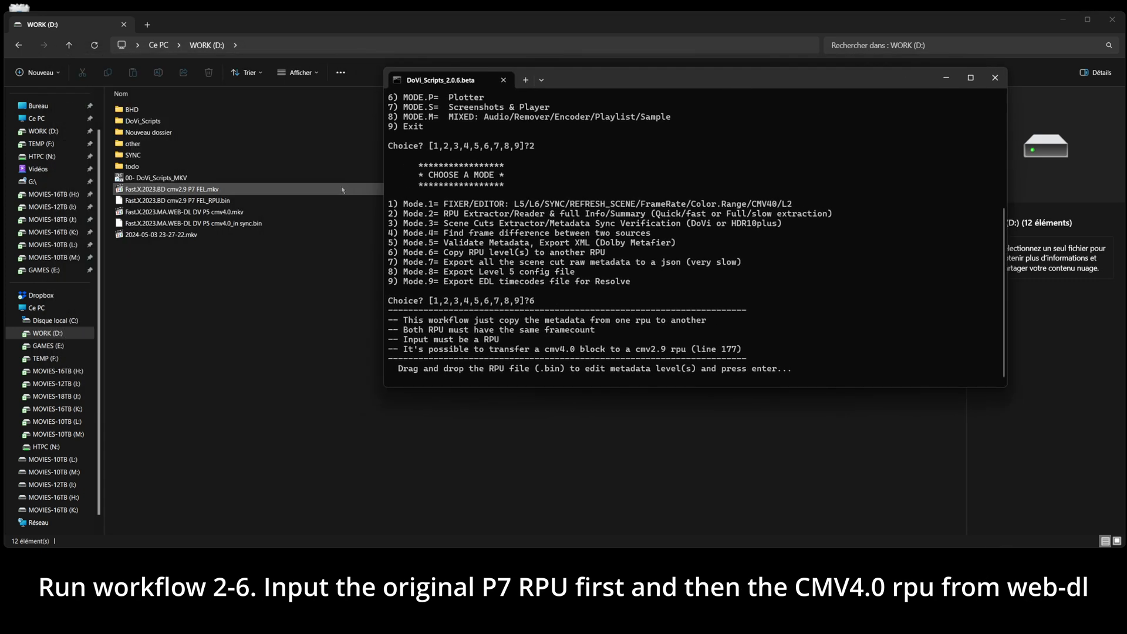
Set the P7 FEL RPU as target, the synced CMv4.0 RPU as source, and enter 38 as levels
left_click(177, 199)
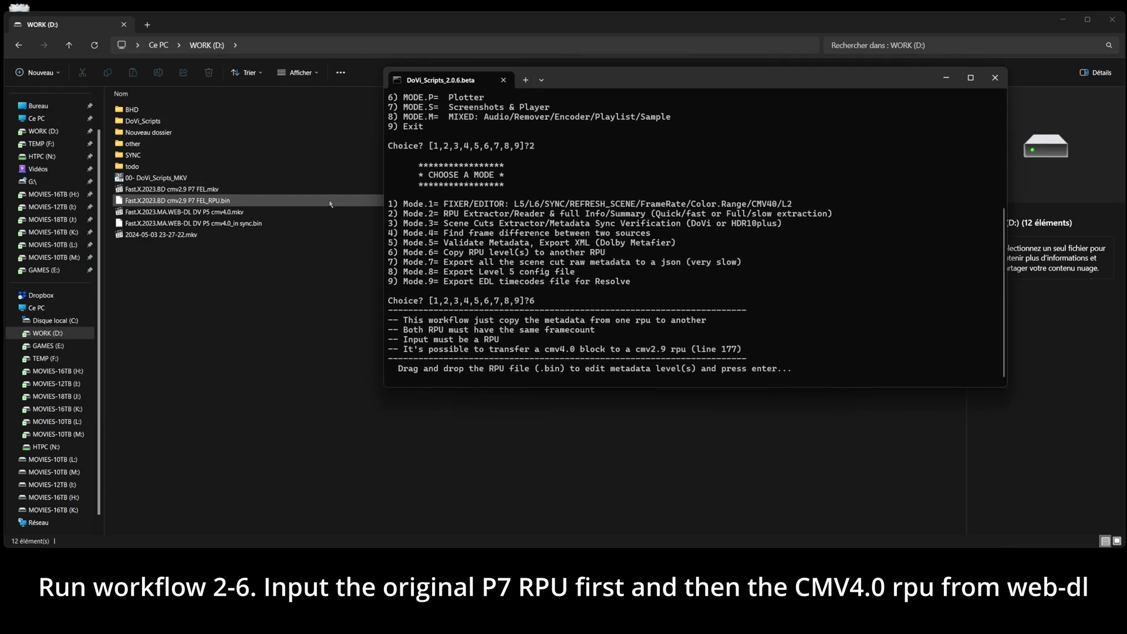
left_click(177, 200)
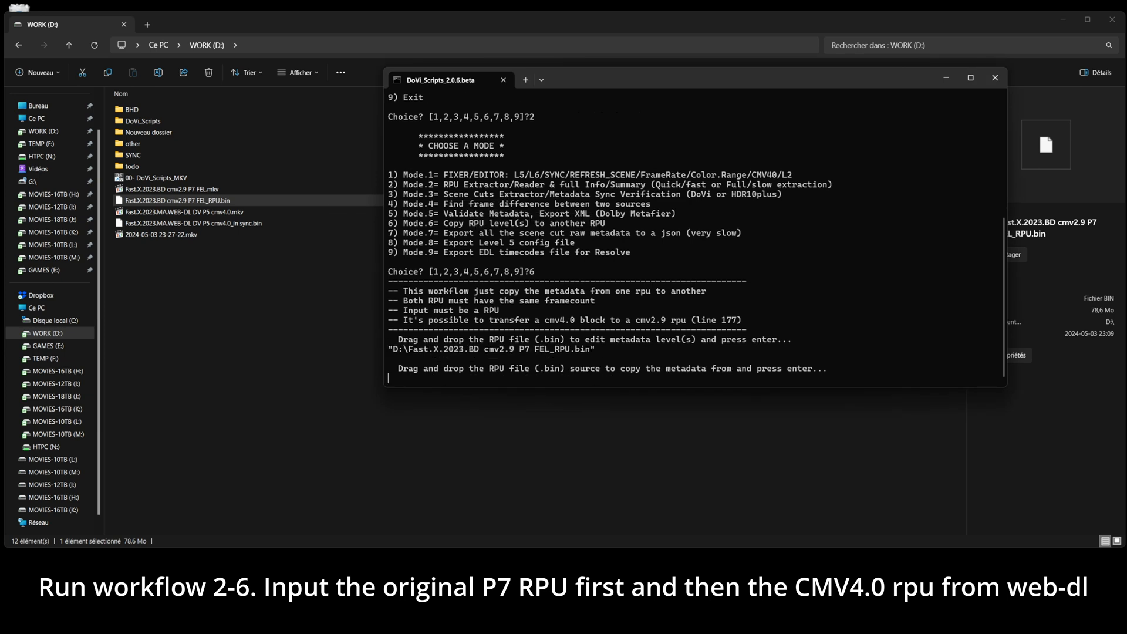
left_click(190, 223)
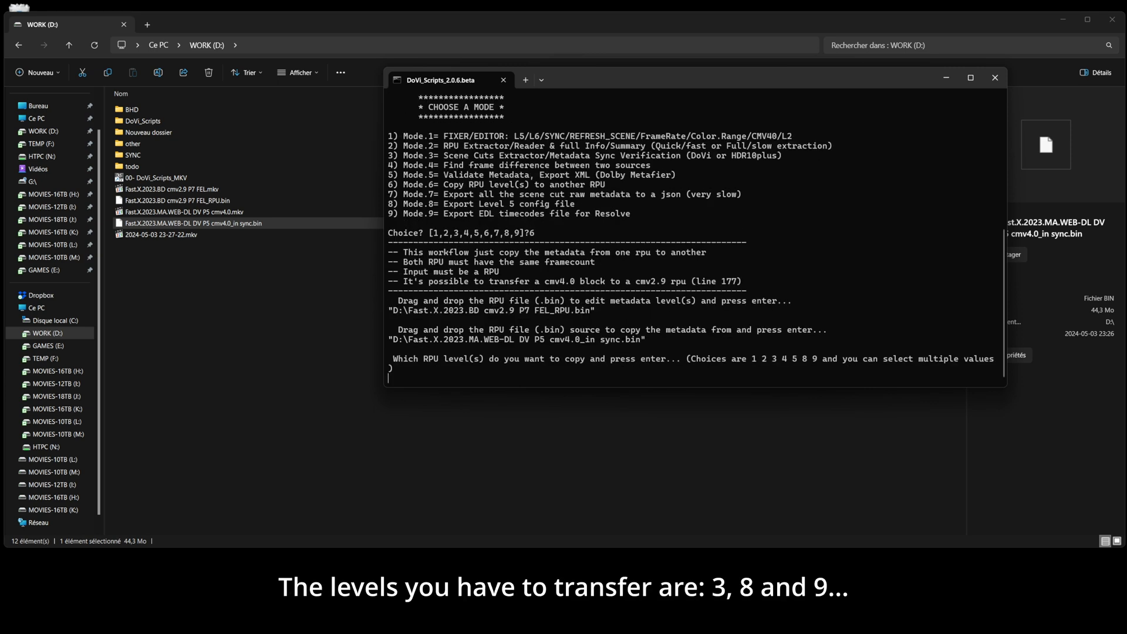
type("38")
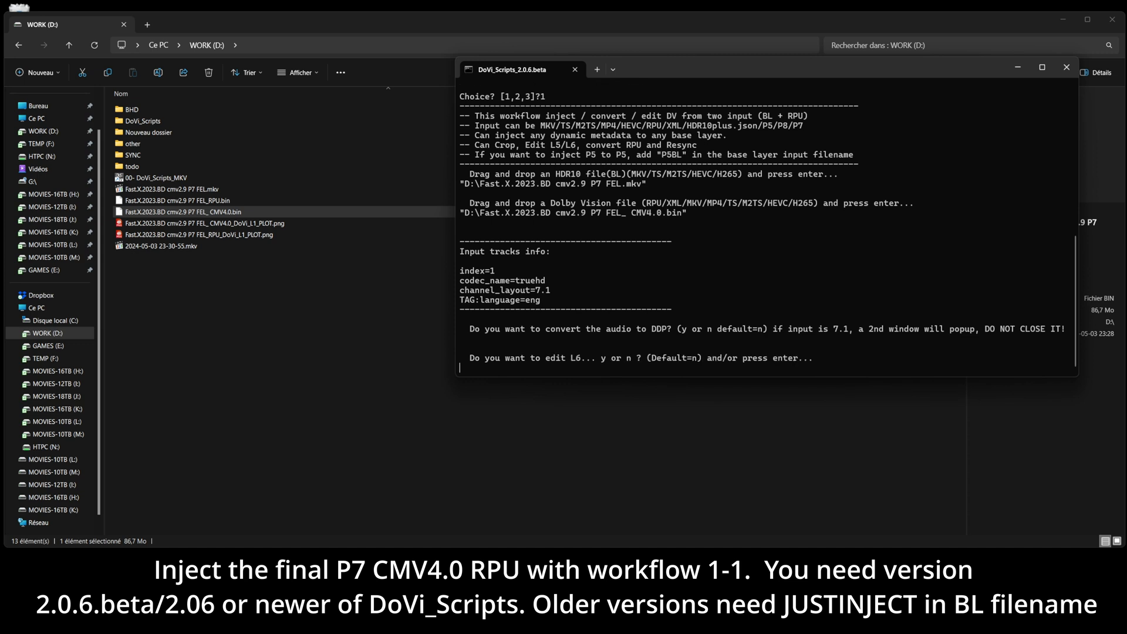
Skip the L6 edit and following prompt so the CMv4.0 RPU injects into FEL.mkv
key("enter")
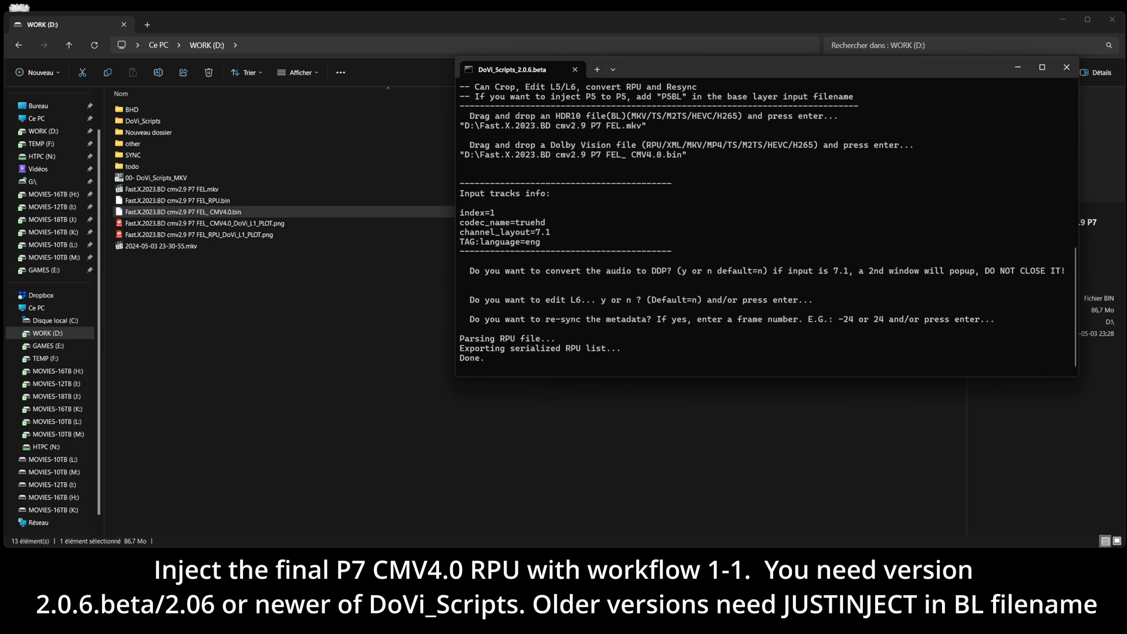
key("enter")
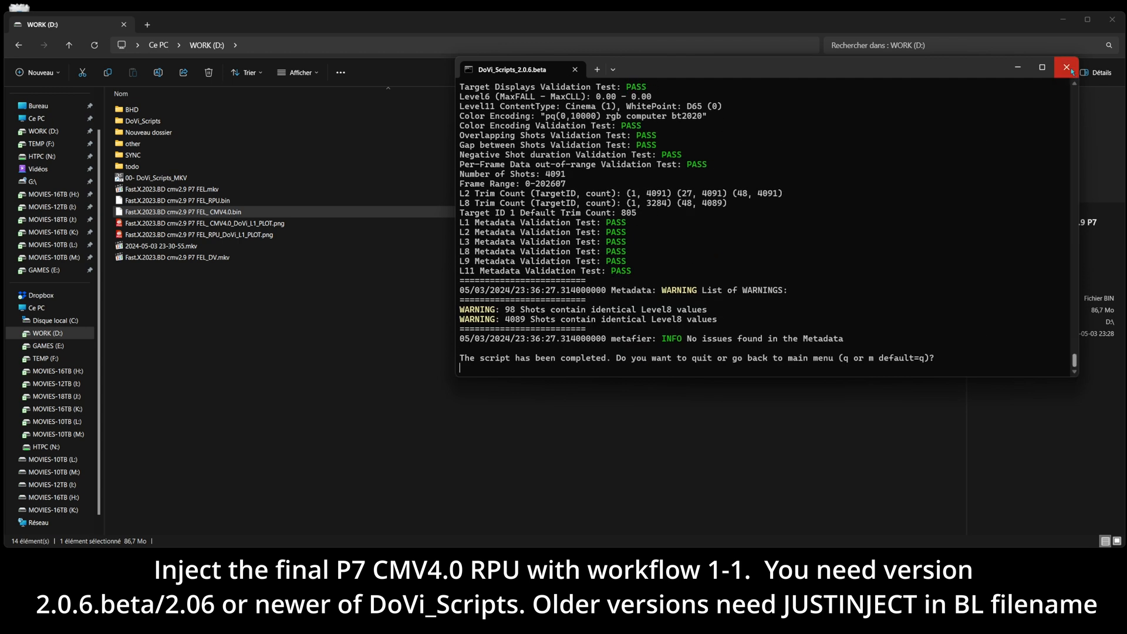
Close the completed DoVi_Scripts injection session window
left_click(1066, 67)
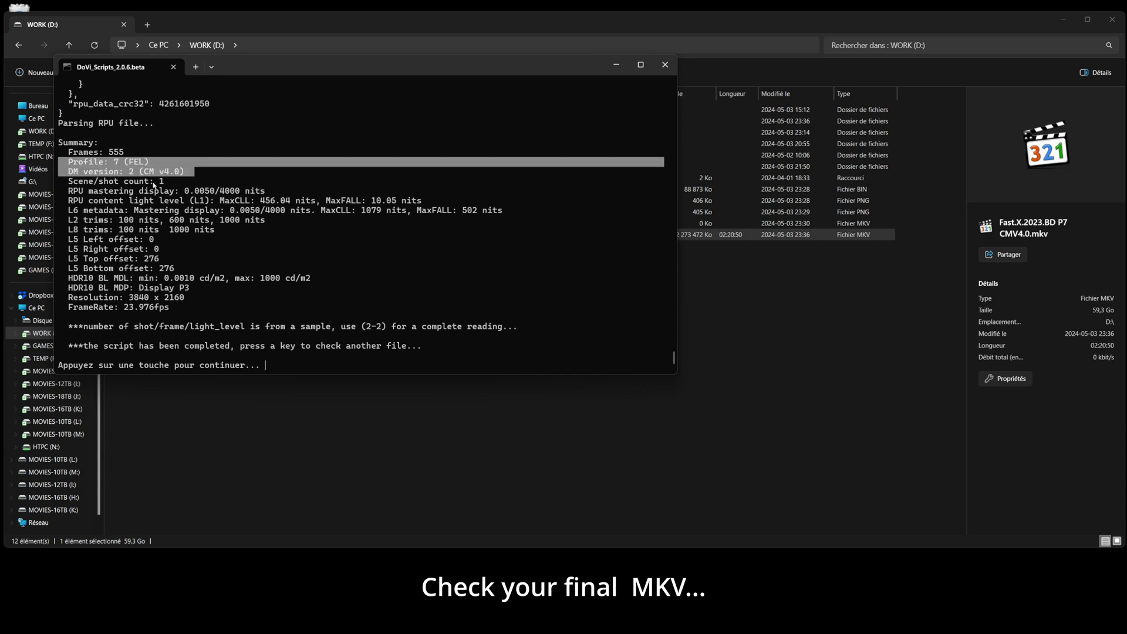
Confirm the final MKV reports Profile 7 FEL with CM v4.0, then close the check session
key("enter")
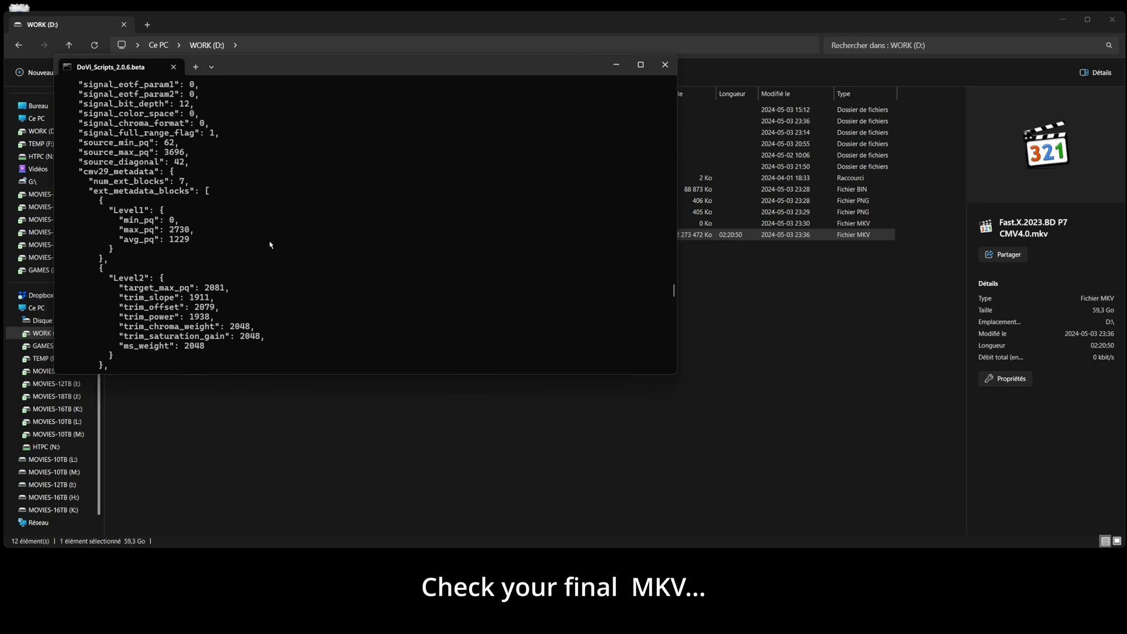
mouse_move(663, 64)
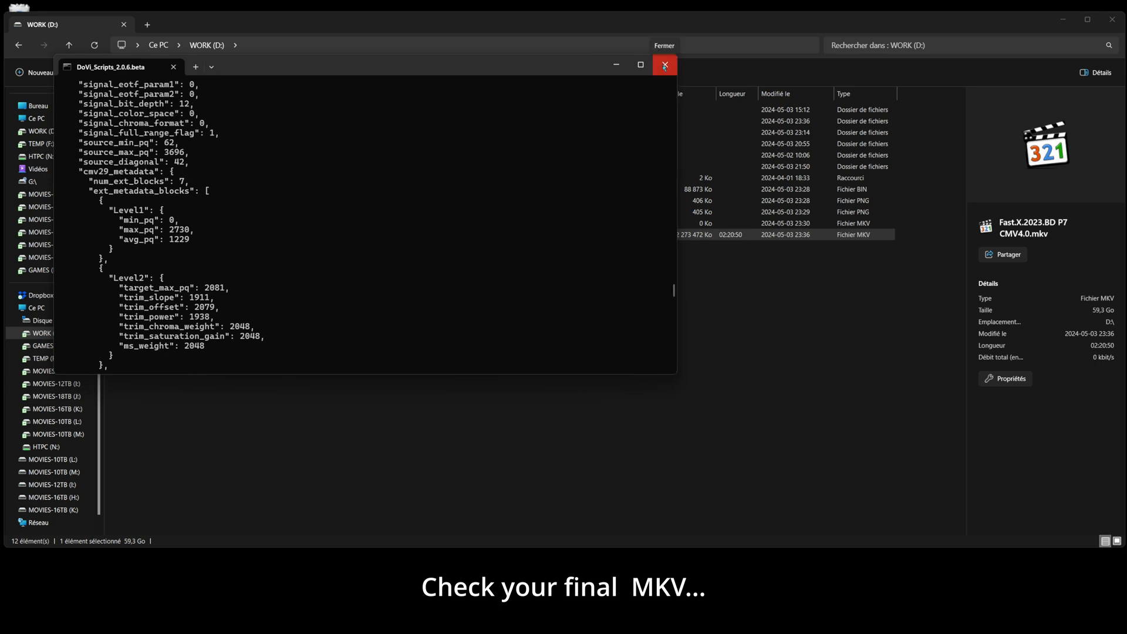
left_click(664, 65)
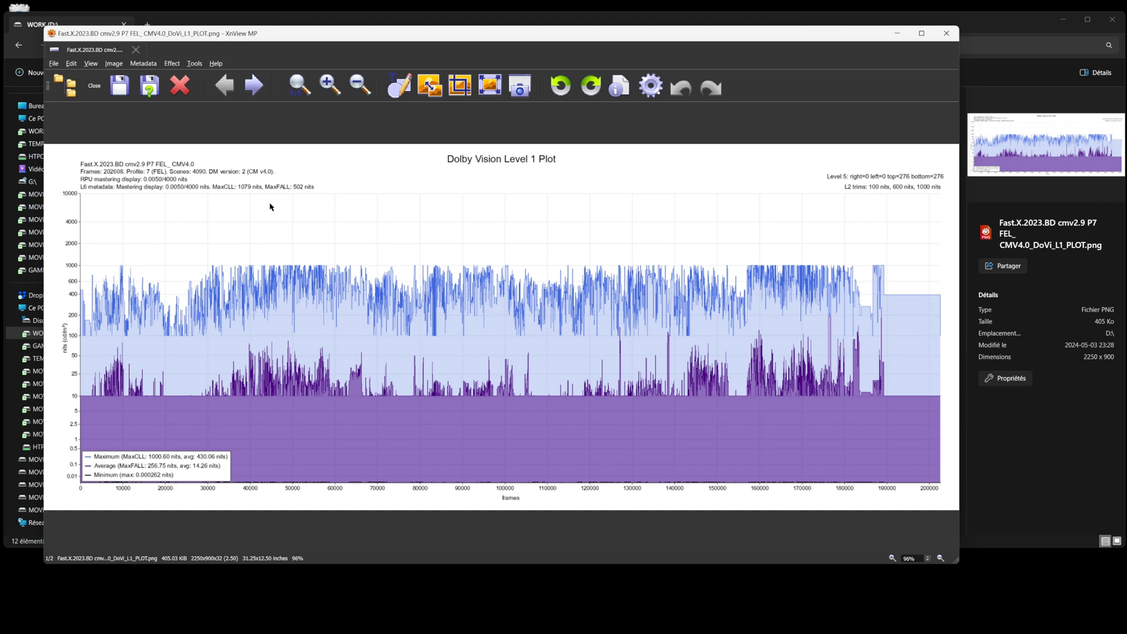
Review the FEL CMV4.0 Level 1 plot showing 4090 scenes, then close the viewer
left_click(253, 84)
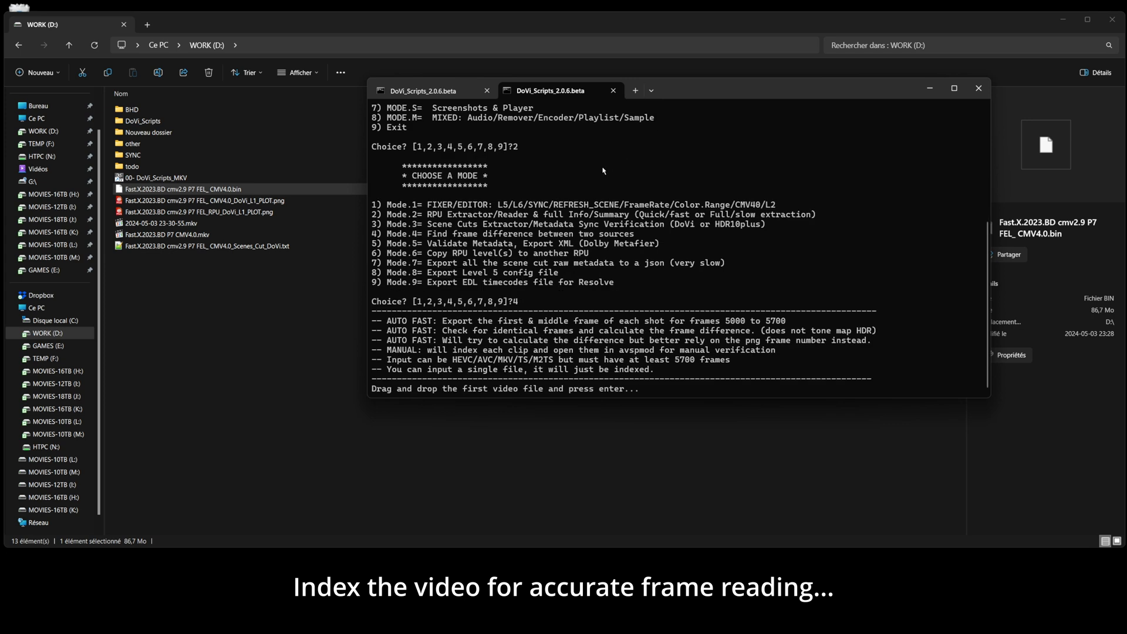
Index the final CMV4.0 MKV and step back one frame to a shot boundary in AvsPmod
left_click(169, 234)
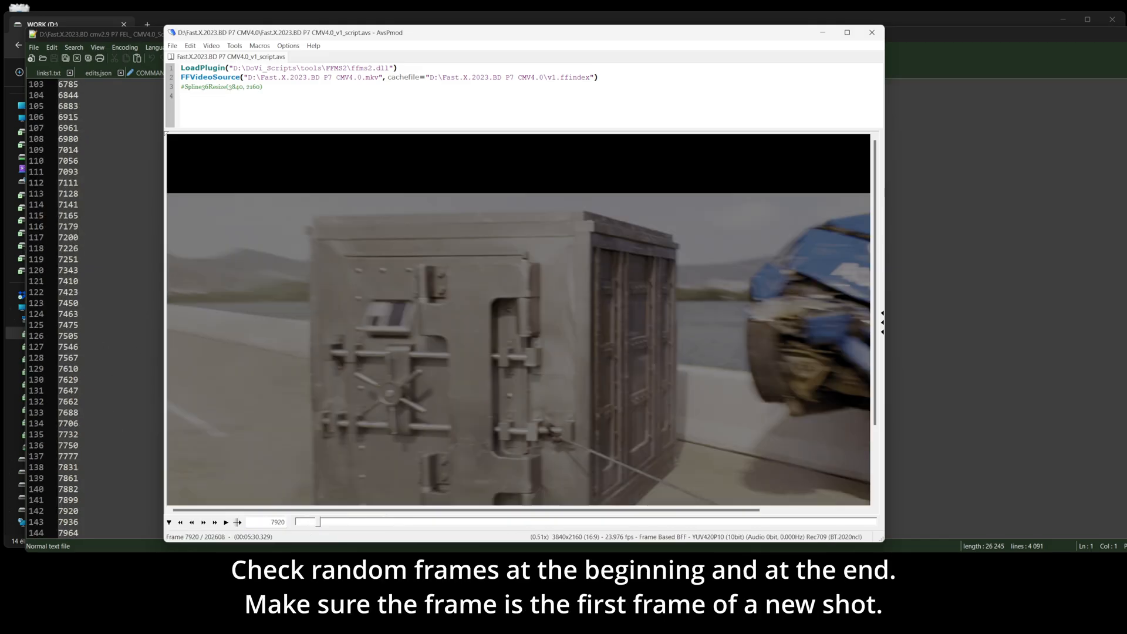
left_click(191, 522)
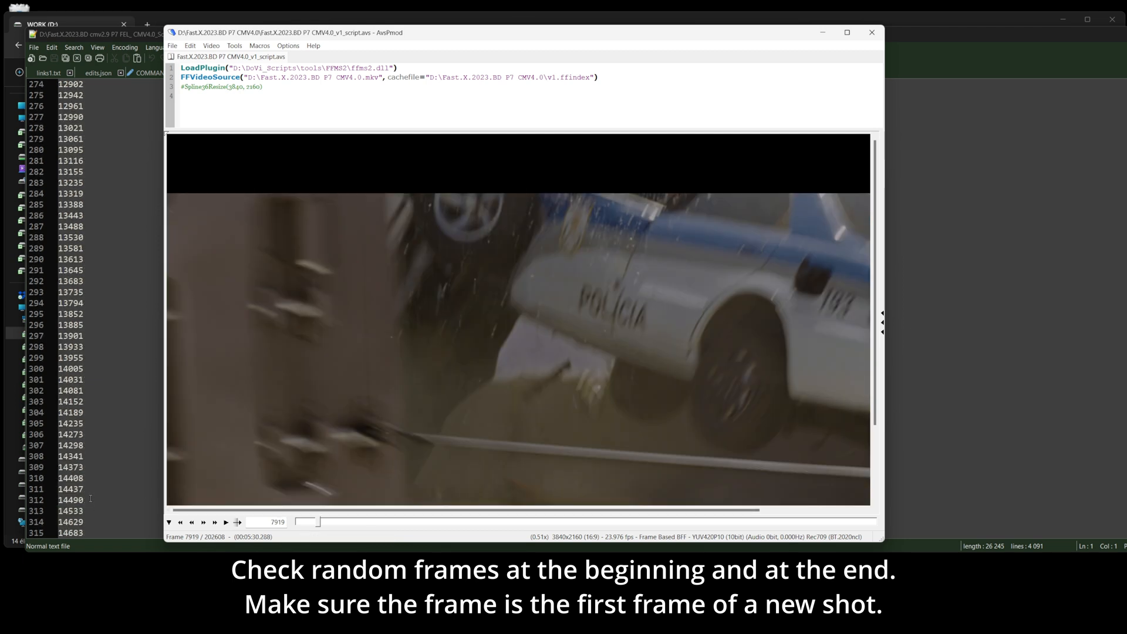